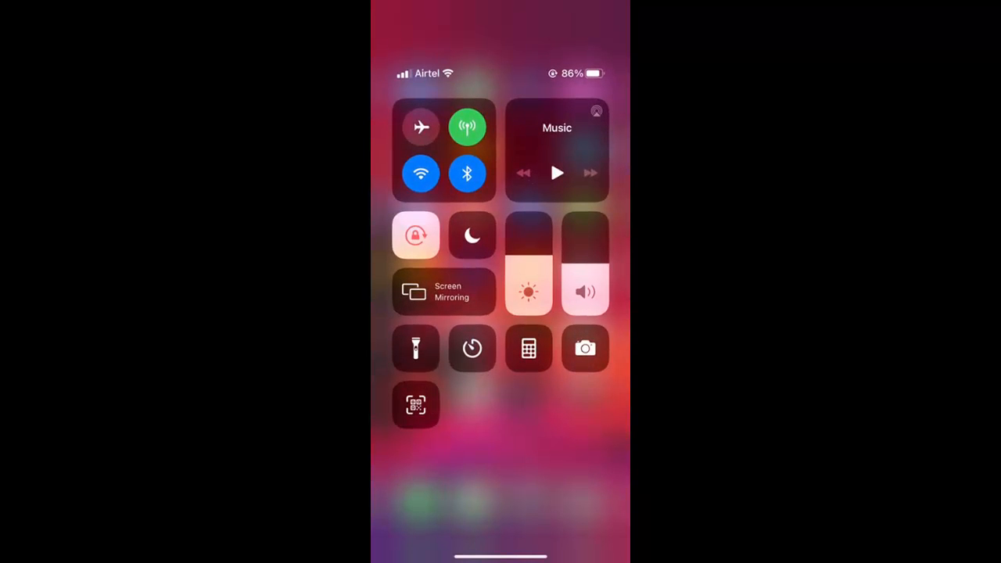
# - Switch Wi-Fi off and back on from Control Centre
pyautogui.click(420, 173)
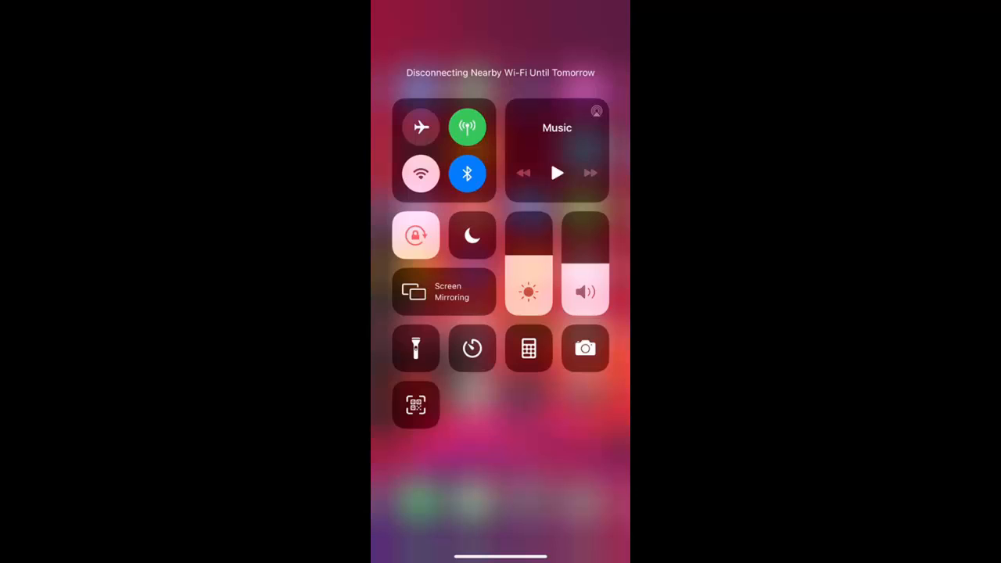
pyautogui.click(421, 173)
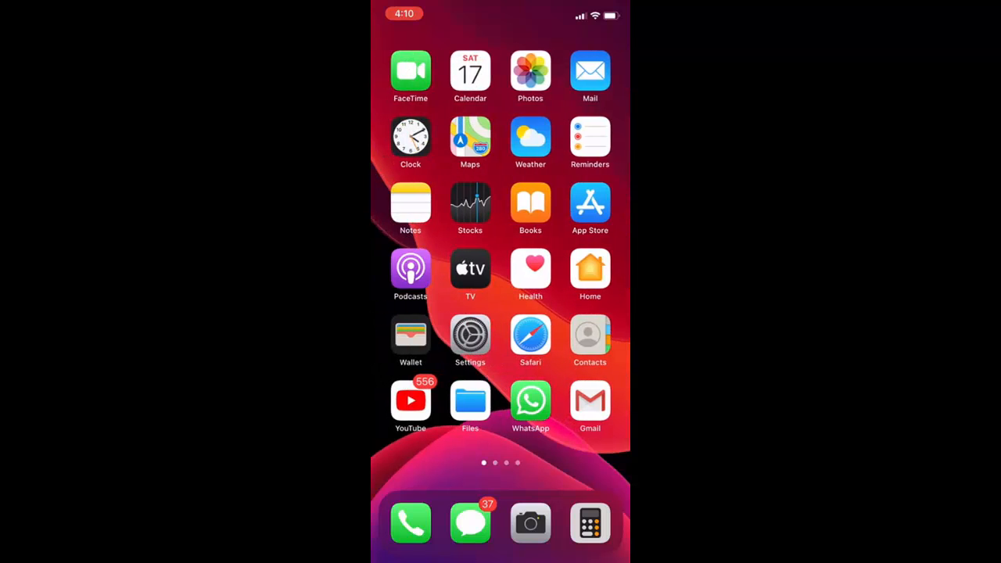
# - View the Office network's Wi-Fi details, then back out without changes
pyautogui.click(470, 335)
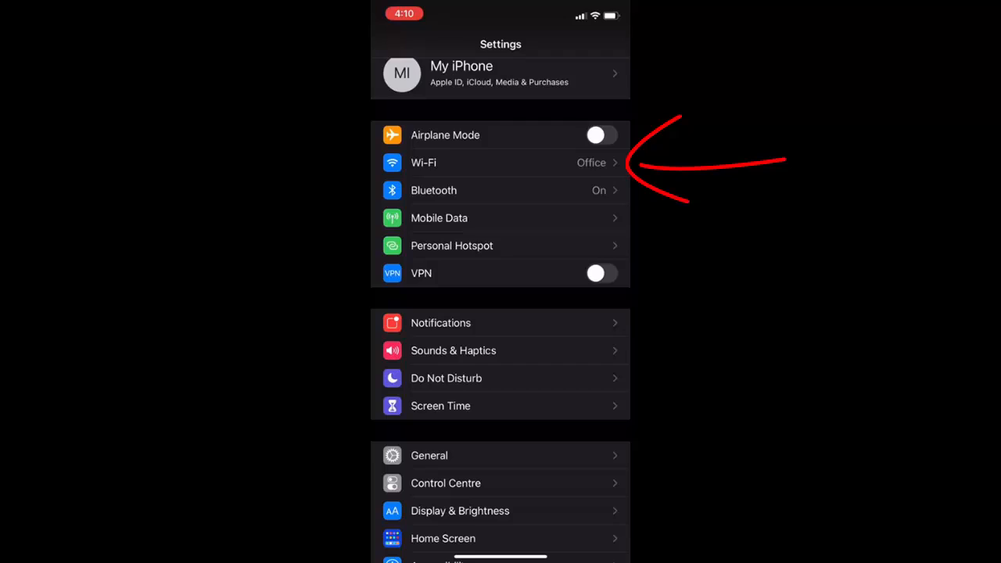
pyautogui.click(500, 162)
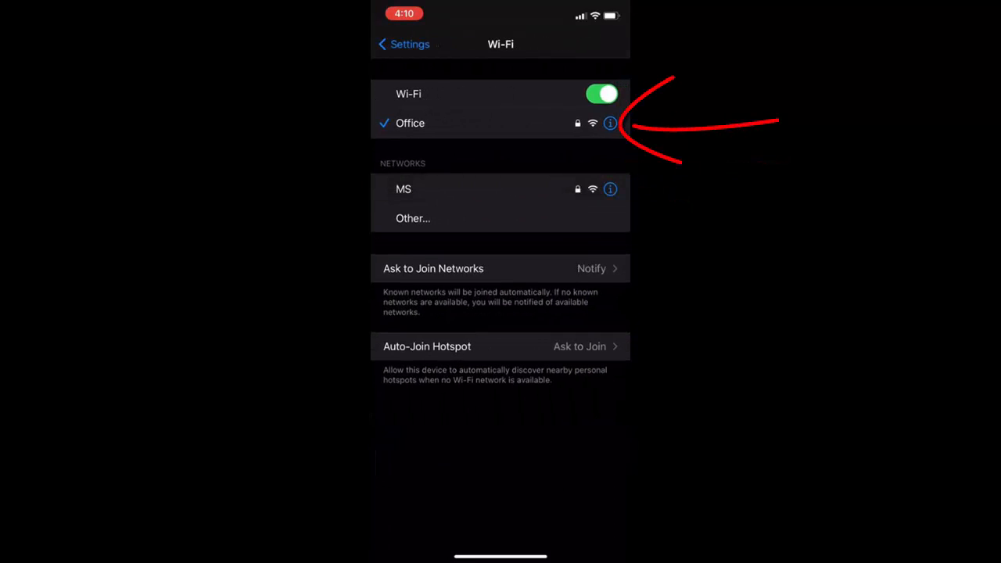
pyautogui.click(610, 123)
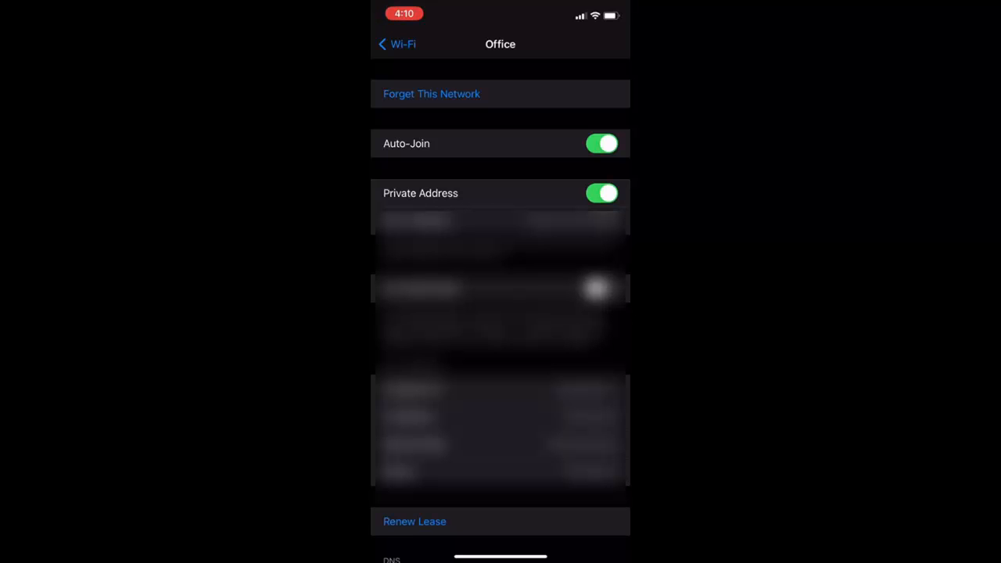
pyautogui.click(396, 44)
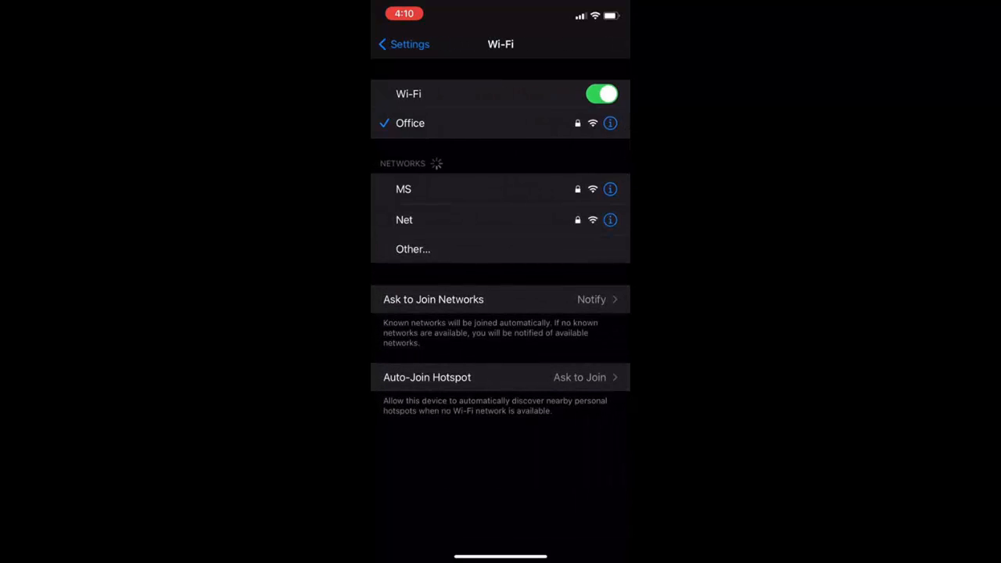
pyautogui.click(403, 44)
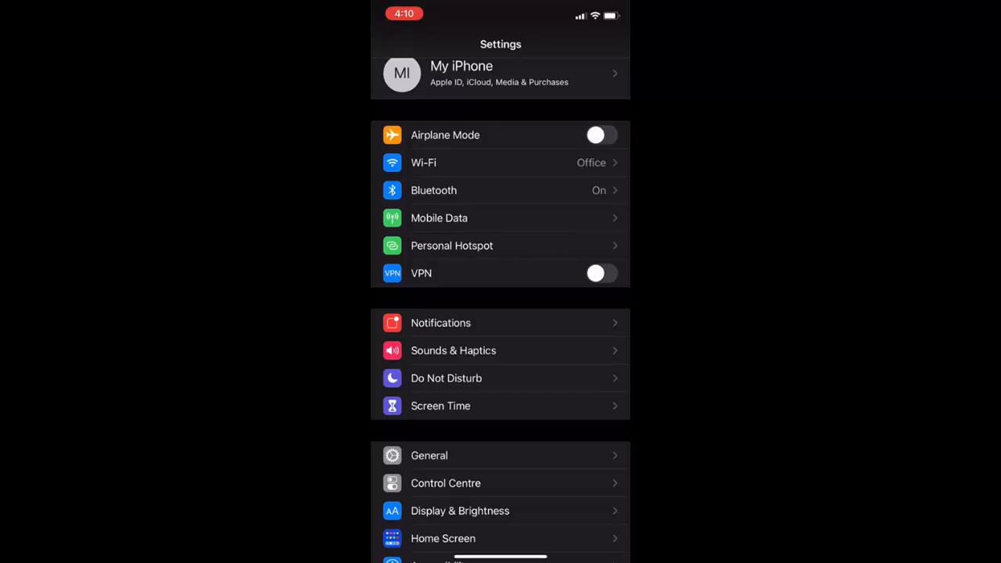
# - Disable Private Address for the Office Wi-Fi network, then return home
pyautogui.click(500, 162)
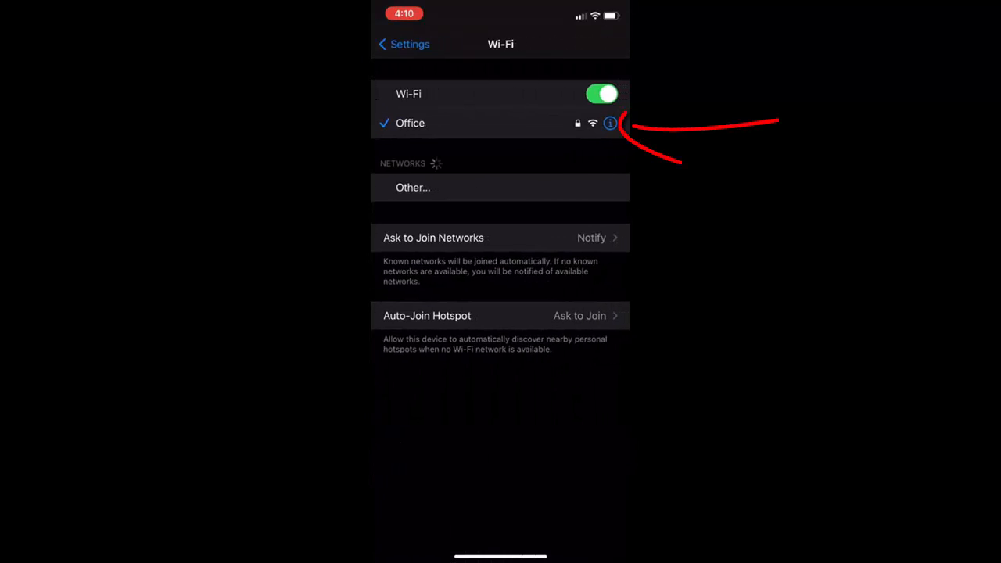
pyautogui.click(610, 123)
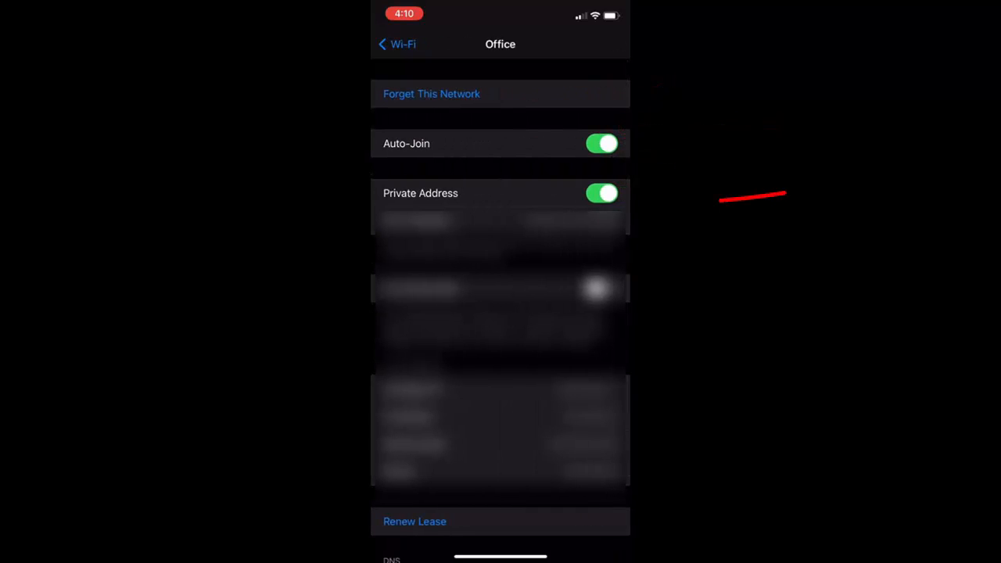
pyautogui.click(601, 193)
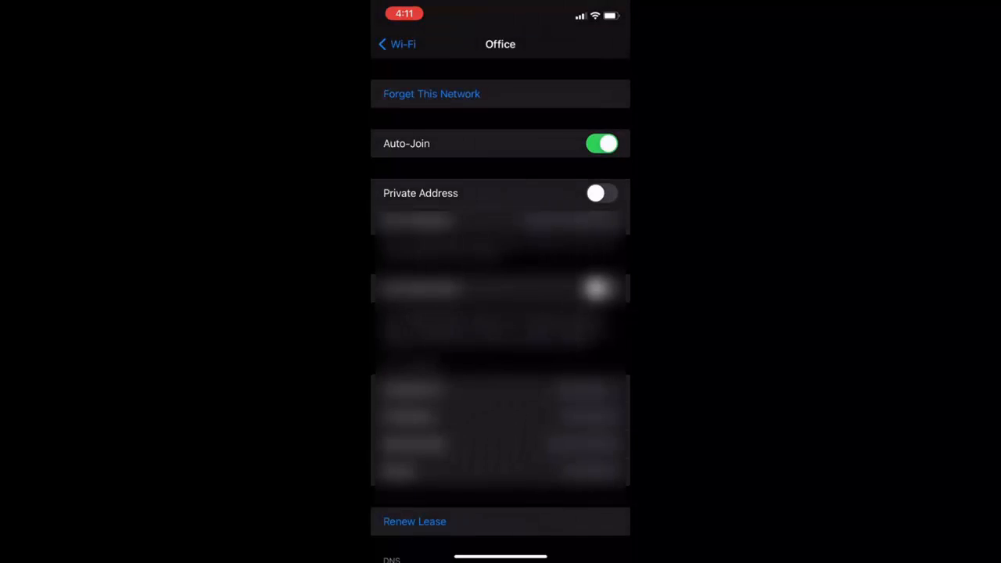
pyautogui.click(396, 44)
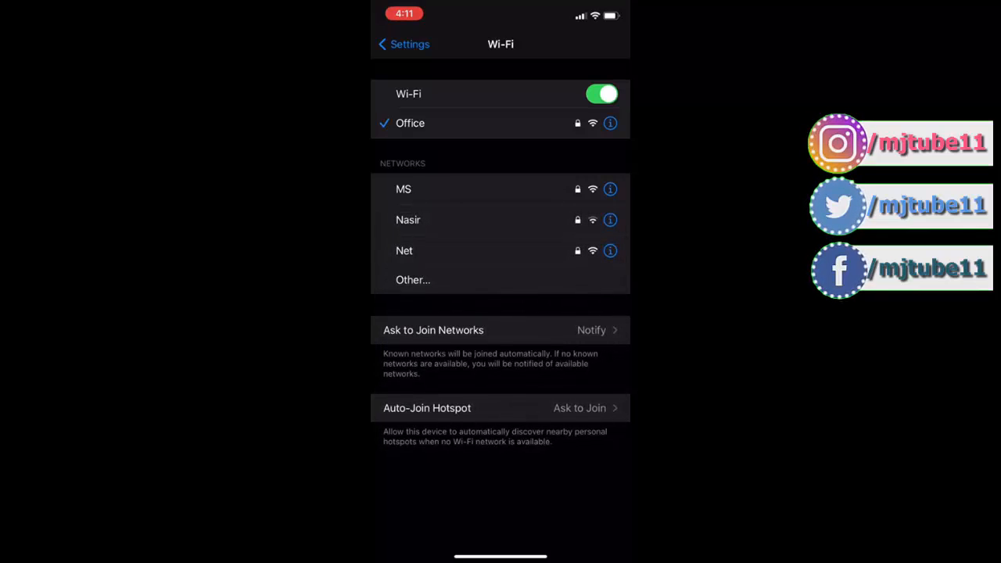
pyautogui.click(403, 44)
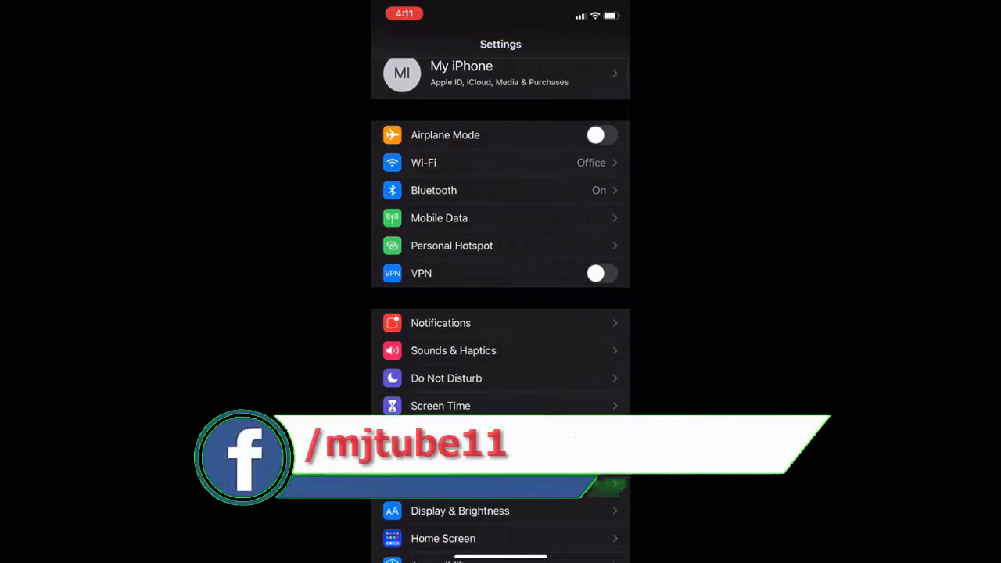
pyautogui.press('home')
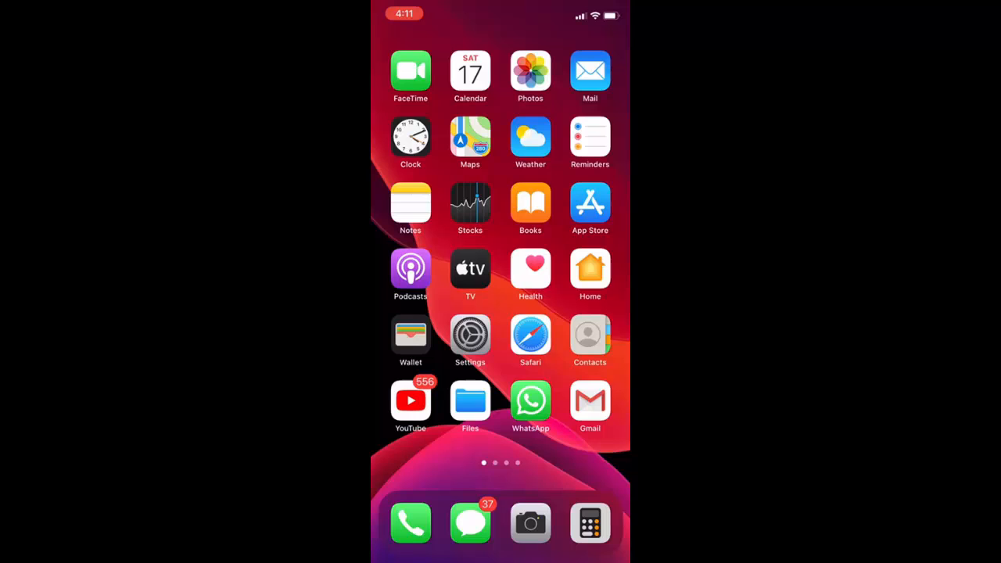
# - Open VPN_UDP's details in the VPN settings and request its deletion
pyautogui.click(470, 337)
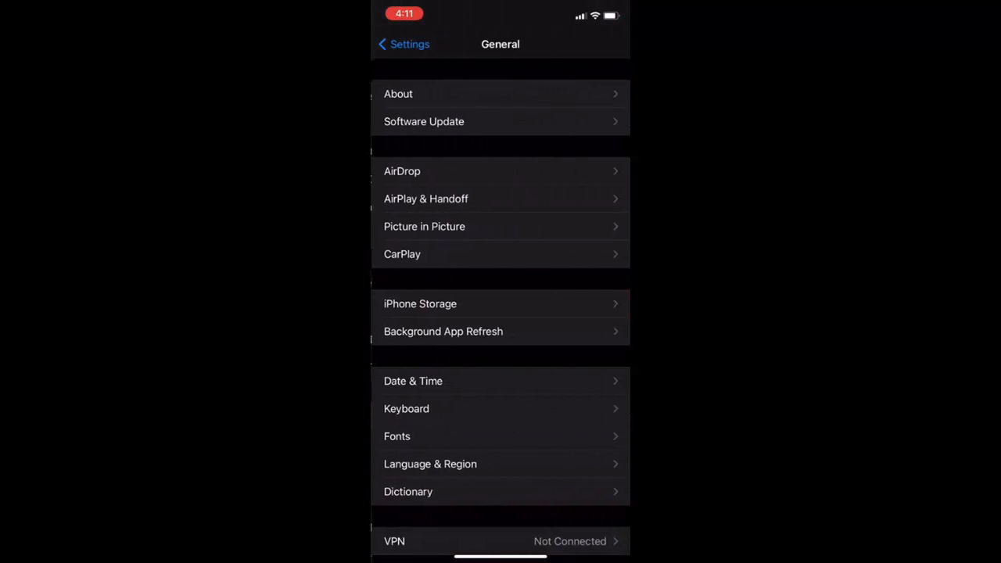
pyautogui.scroll(-3)
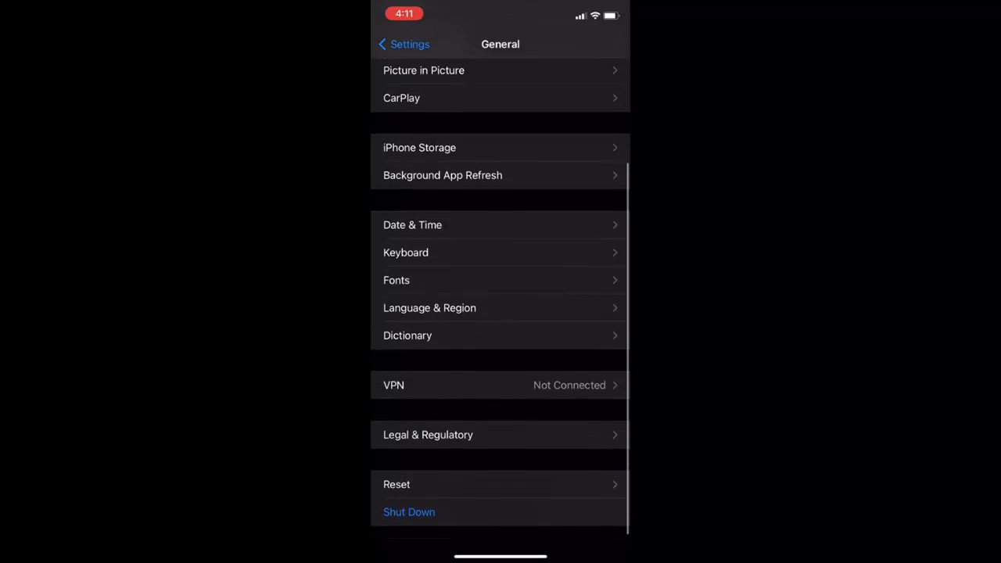
pyautogui.scroll(3)
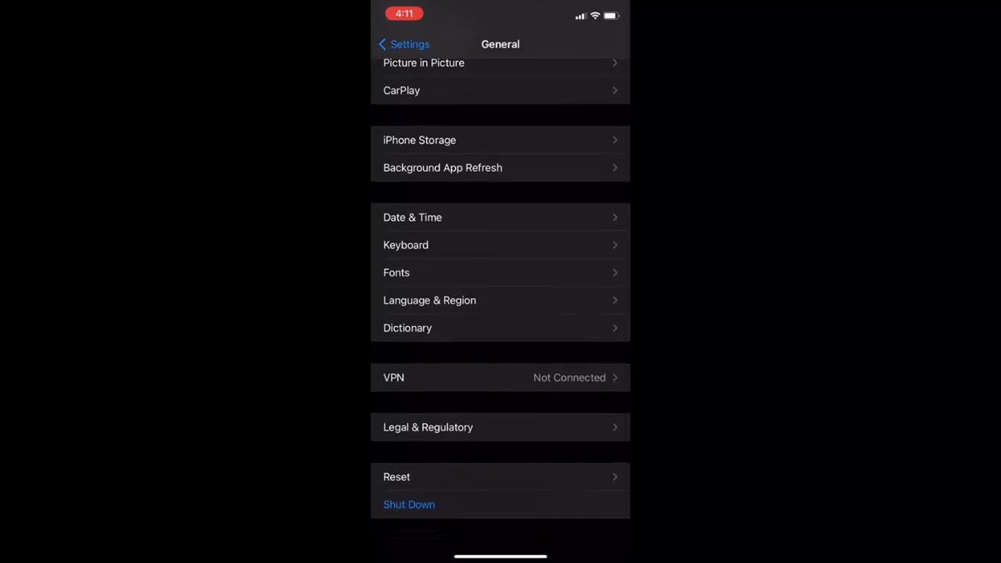
pyautogui.click(500, 377)
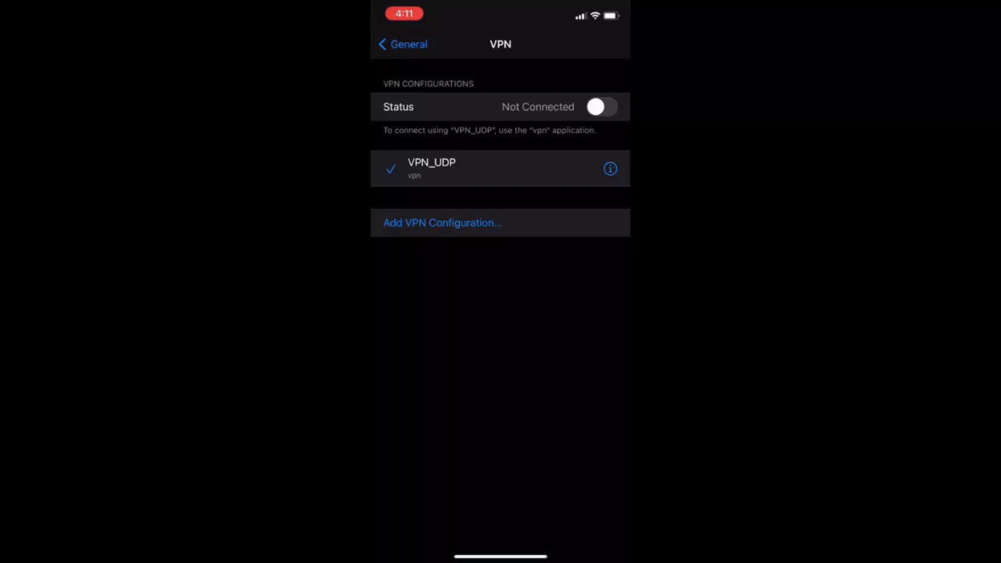
pyautogui.click(609, 168)
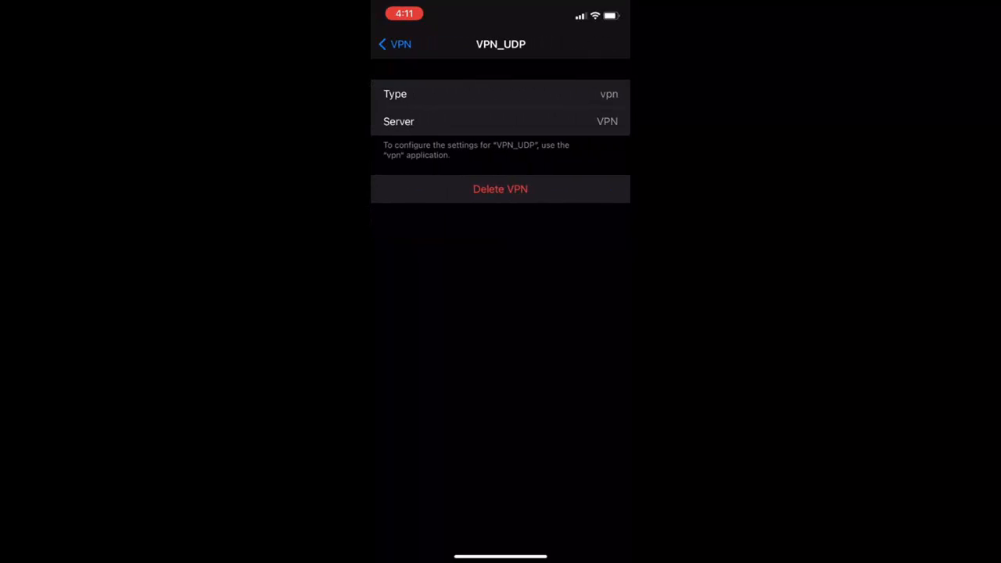
pyautogui.click(395, 44)
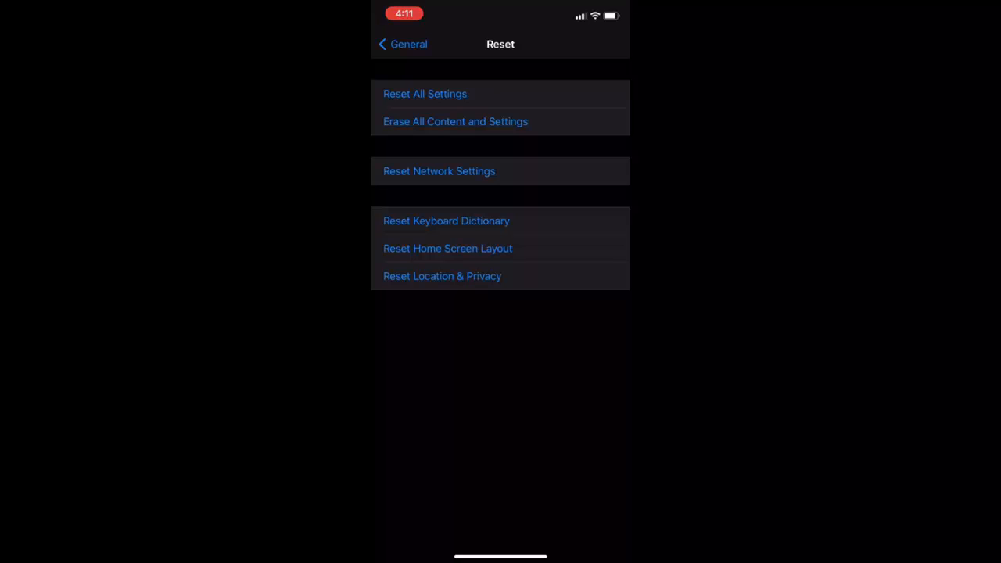
# - Leave the Reset options for the General list without resetting anything
pyautogui.click(401, 44)
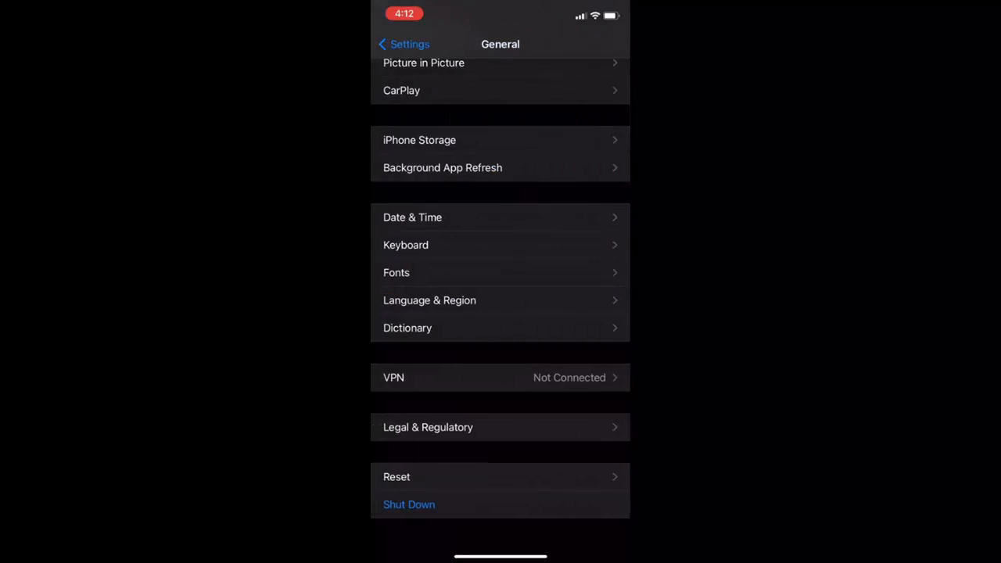